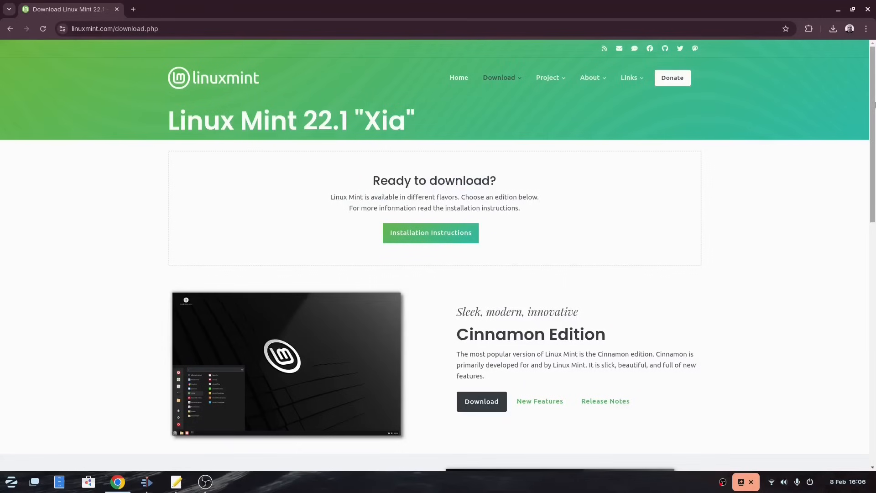
- Choose the Cinnamon Edition download to reach its 64-bit mirrors list
click(481, 402)
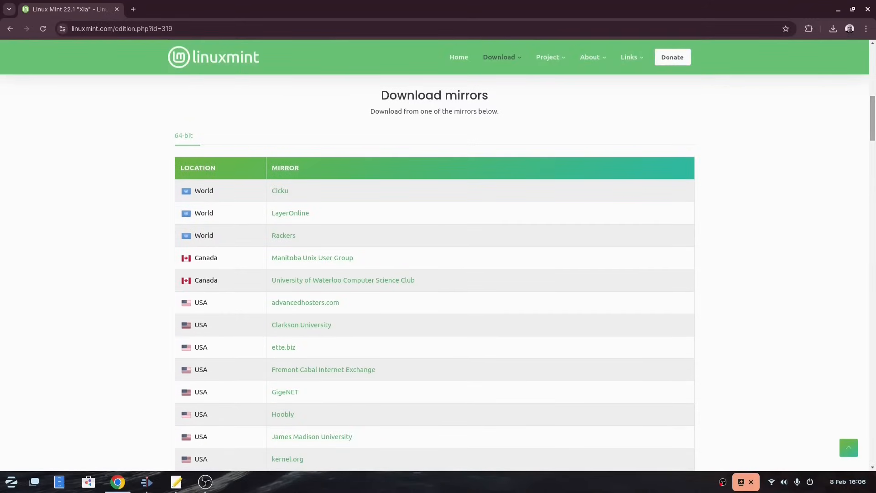